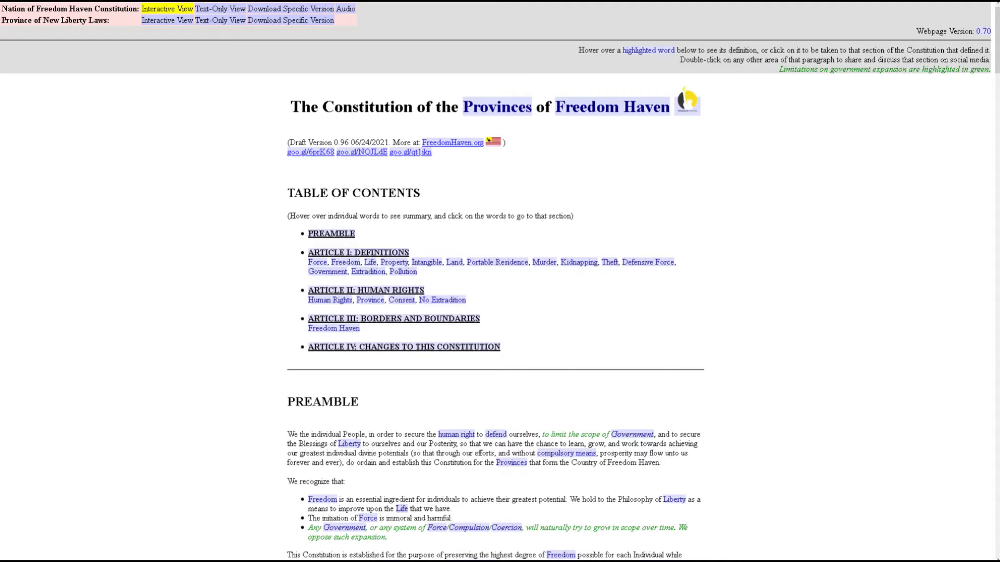
scroll(down, 3)
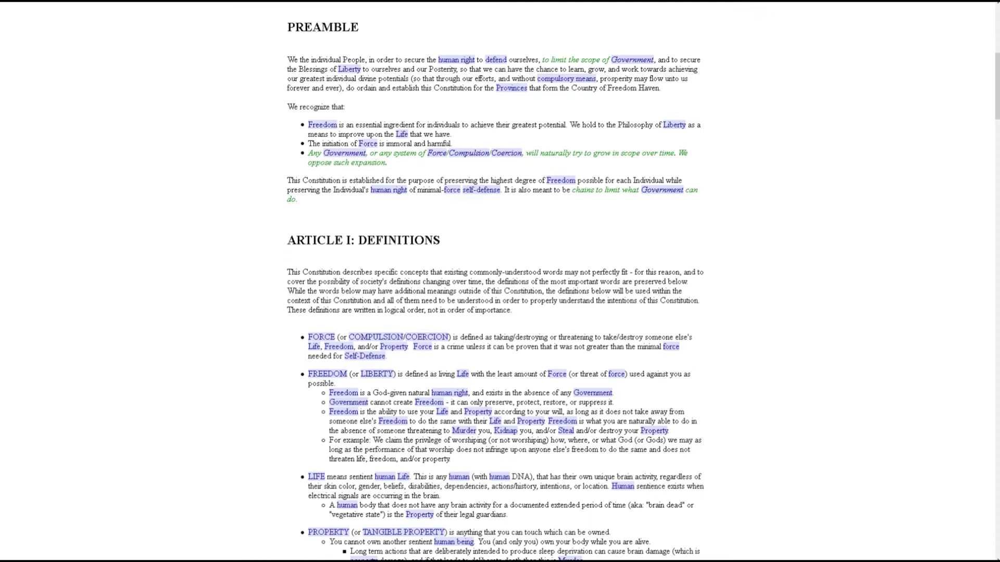